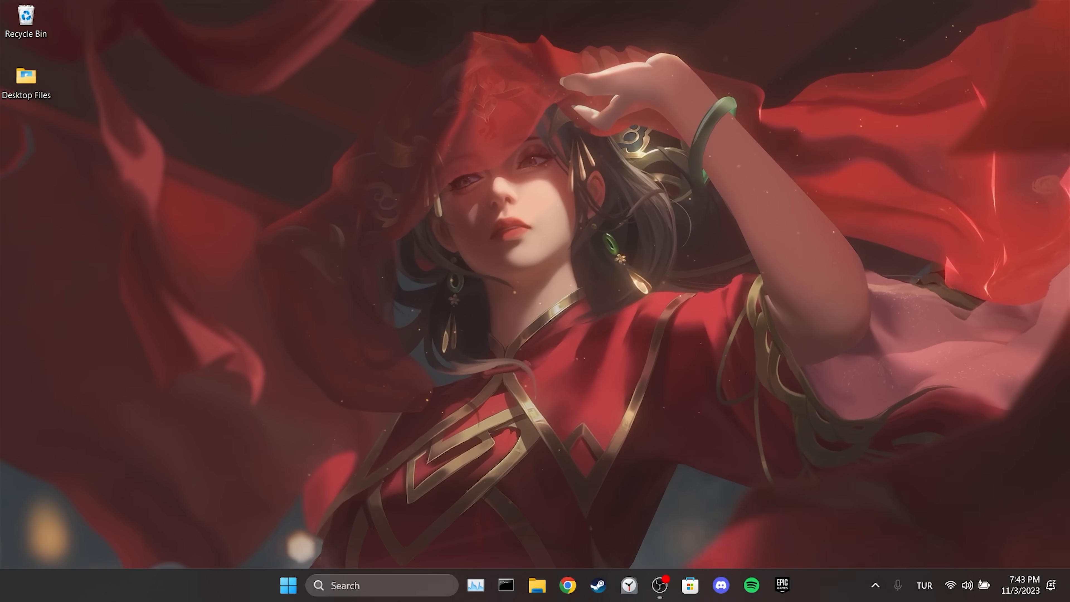
# Launch Control Panel from search and reach the Windows Defender Firewall page via System and Security
pyautogui.write('control panel')
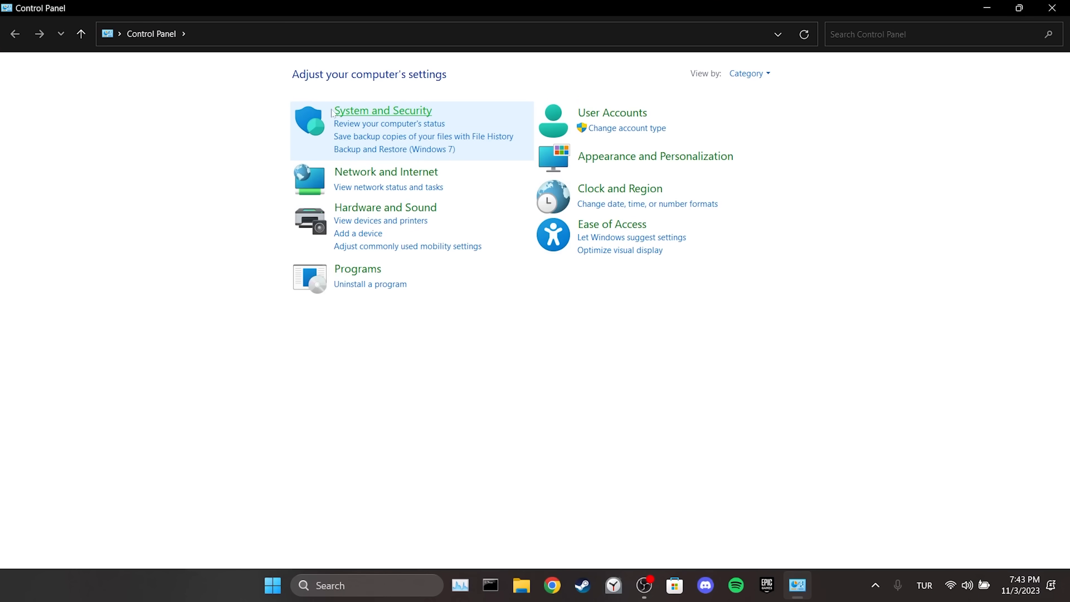
pyautogui.click(383, 110)
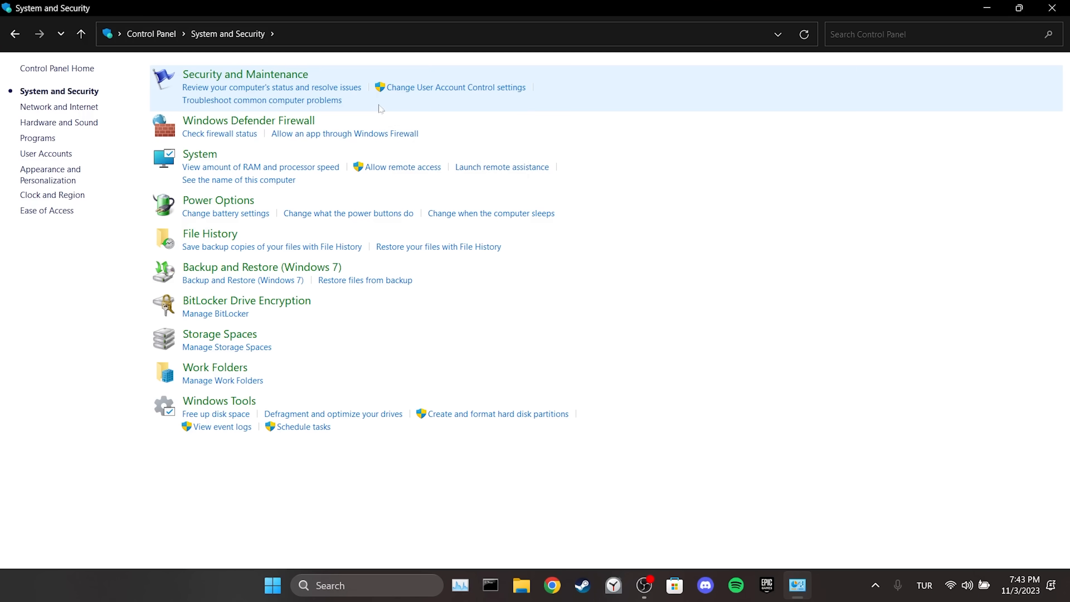
pyautogui.moveTo(248, 120)
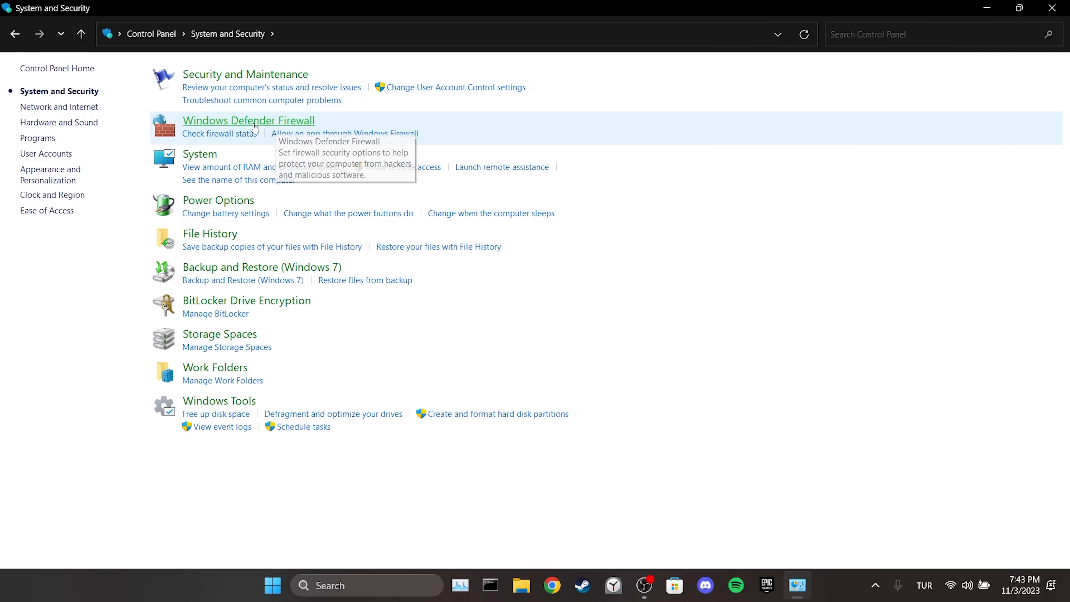
pyautogui.click(249, 121)
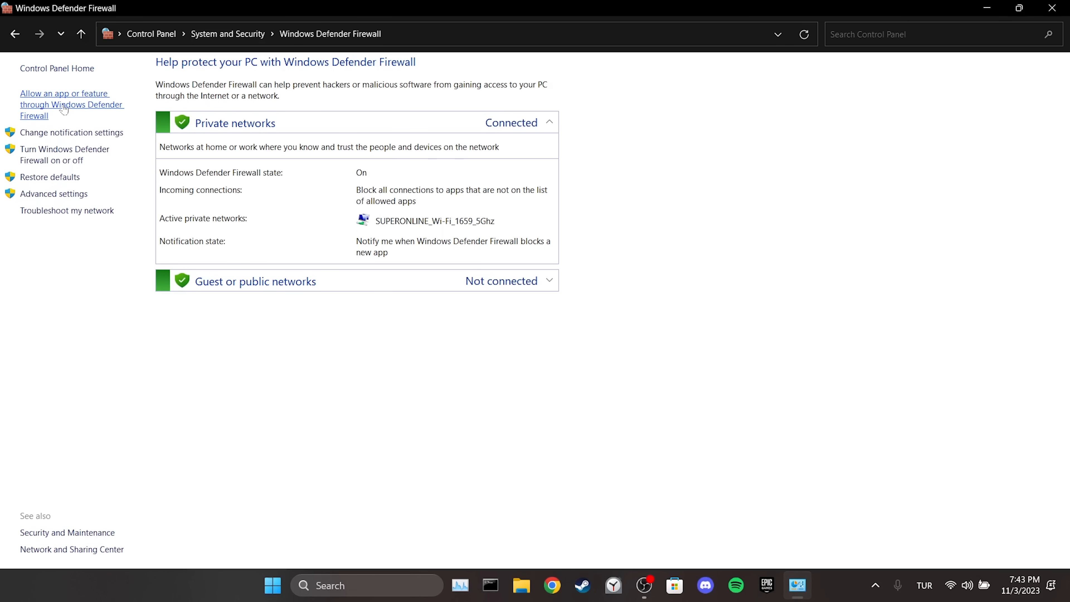
# Allow all EpicWebHelper rows on Private and Public networks, confirm with OK, and close the window
pyautogui.click(64, 104)
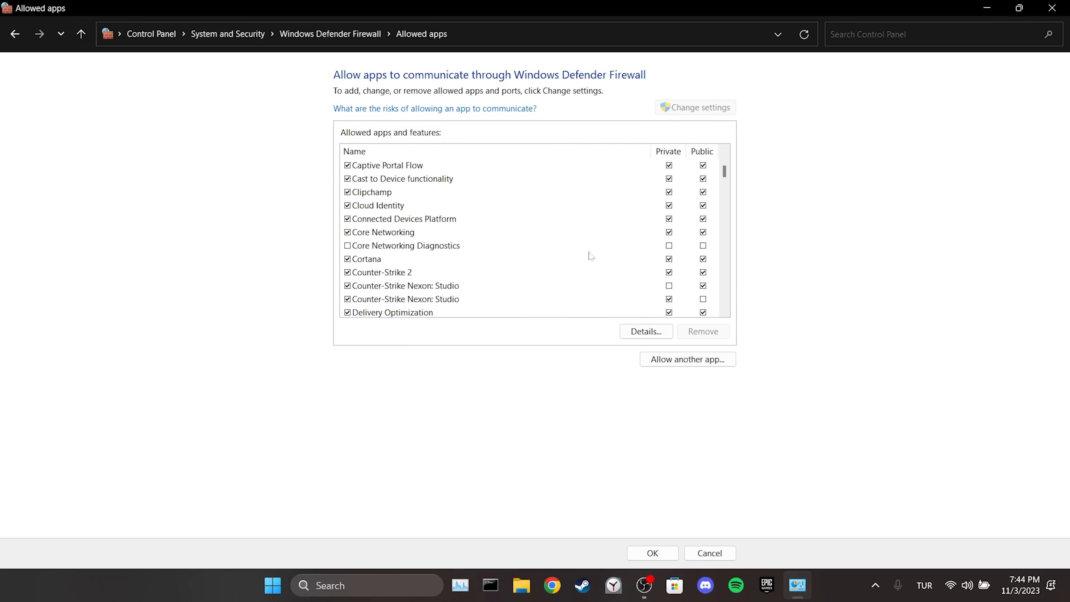
pyautogui.scroll(-3)
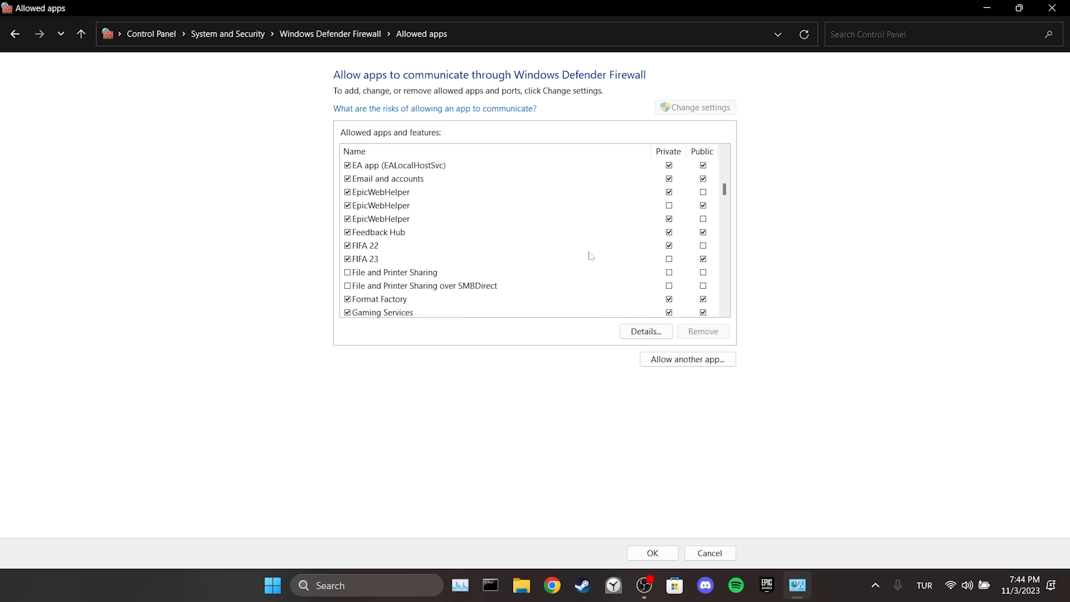
pyautogui.moveTo(495, 225)
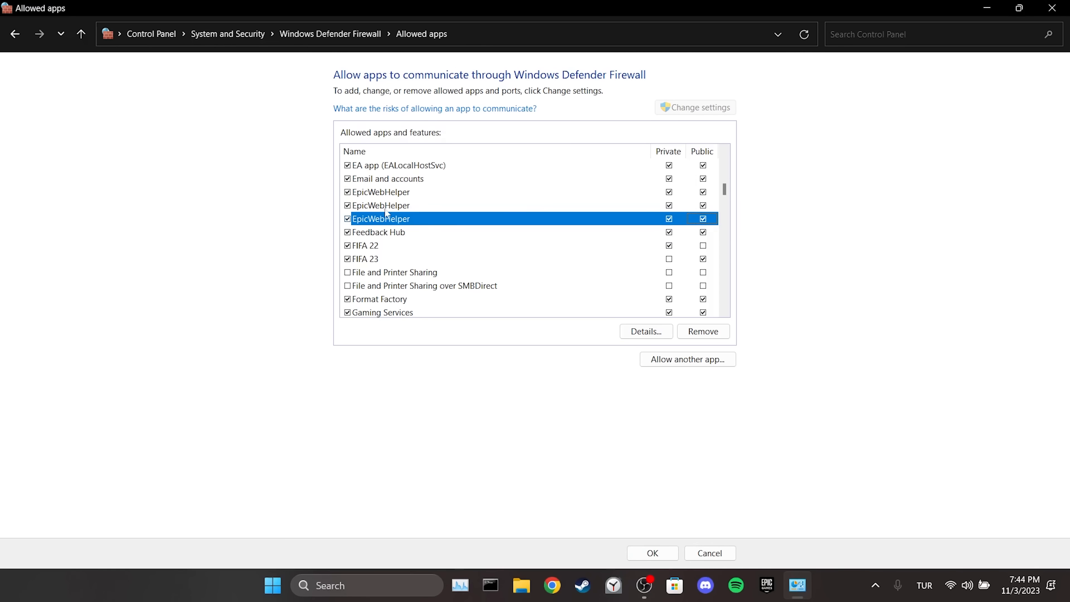
pyautogui.click(709, 553)
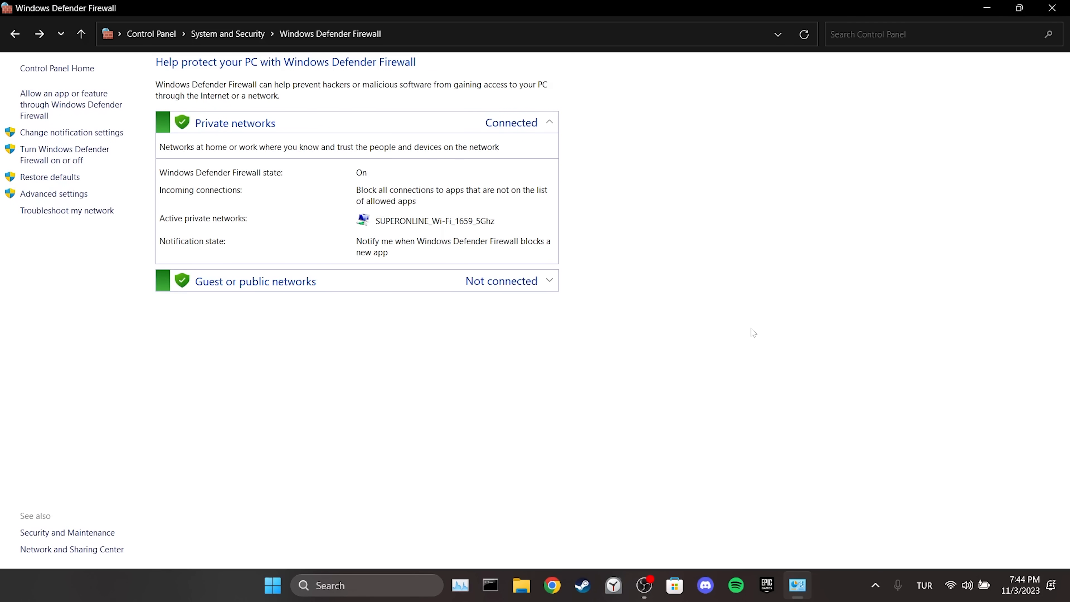
pyautogui.click(1052, 7)
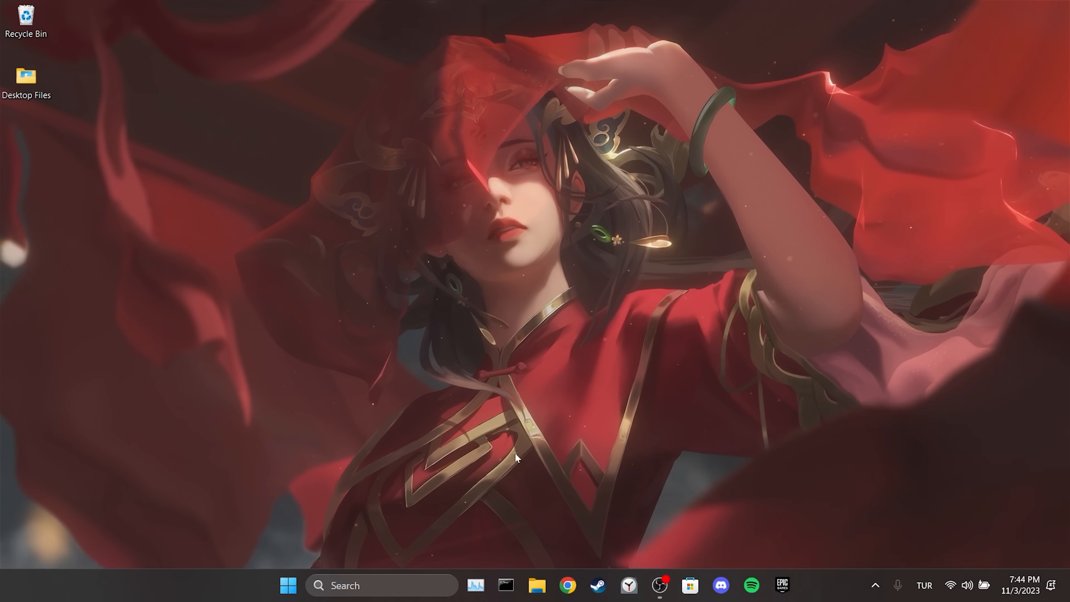
# Reach Advanced network settings under Network & internet from the Start button's Settings shortcut
pyautogui.rightClick(288, 585)
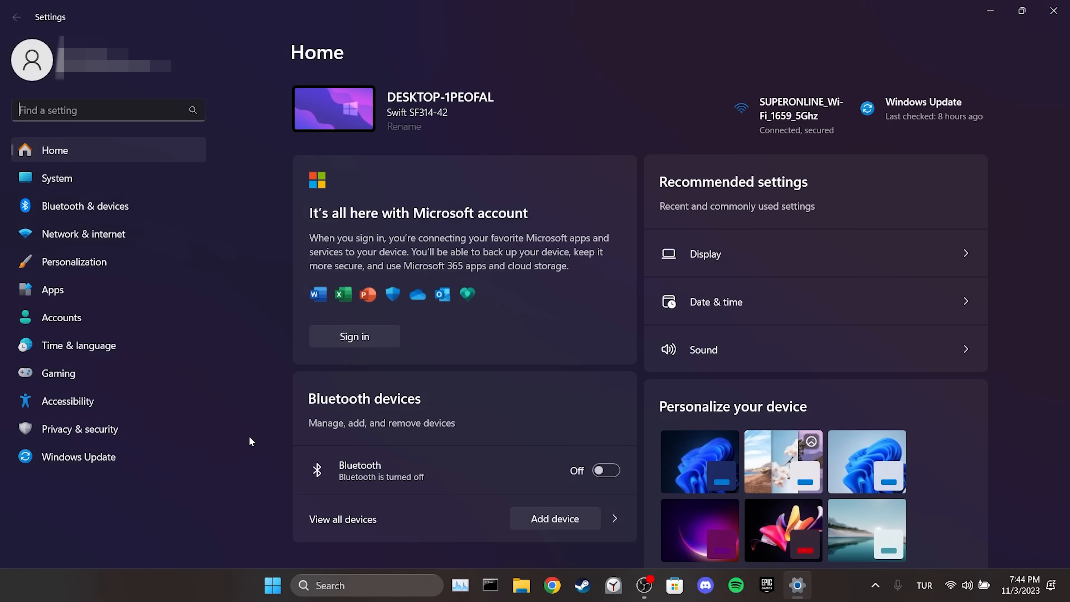
pyautogui.moveTo(83, 234)
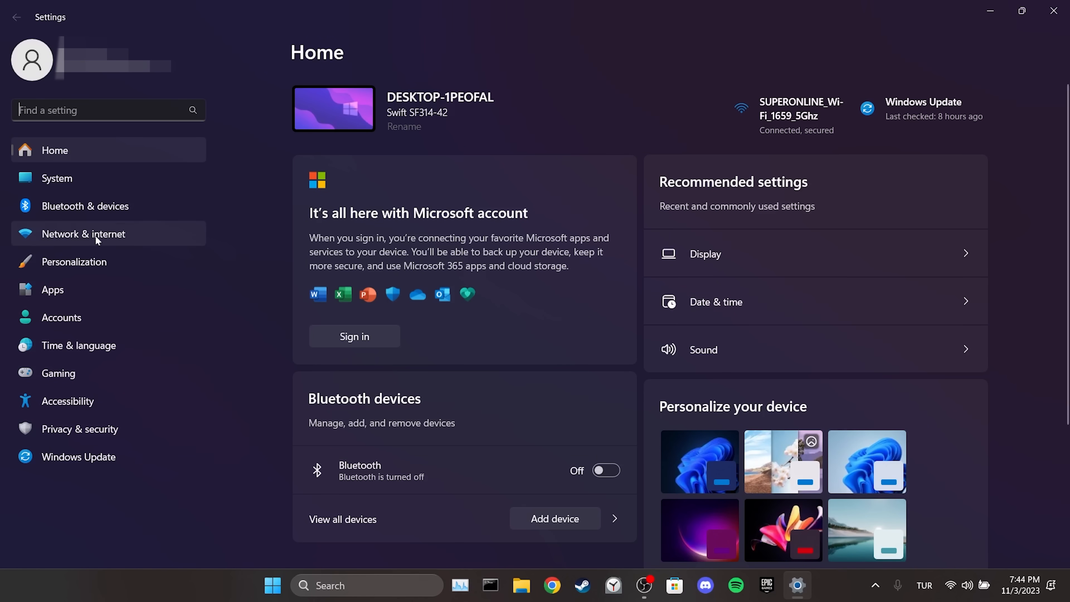
pyautogui.click(84, 233)
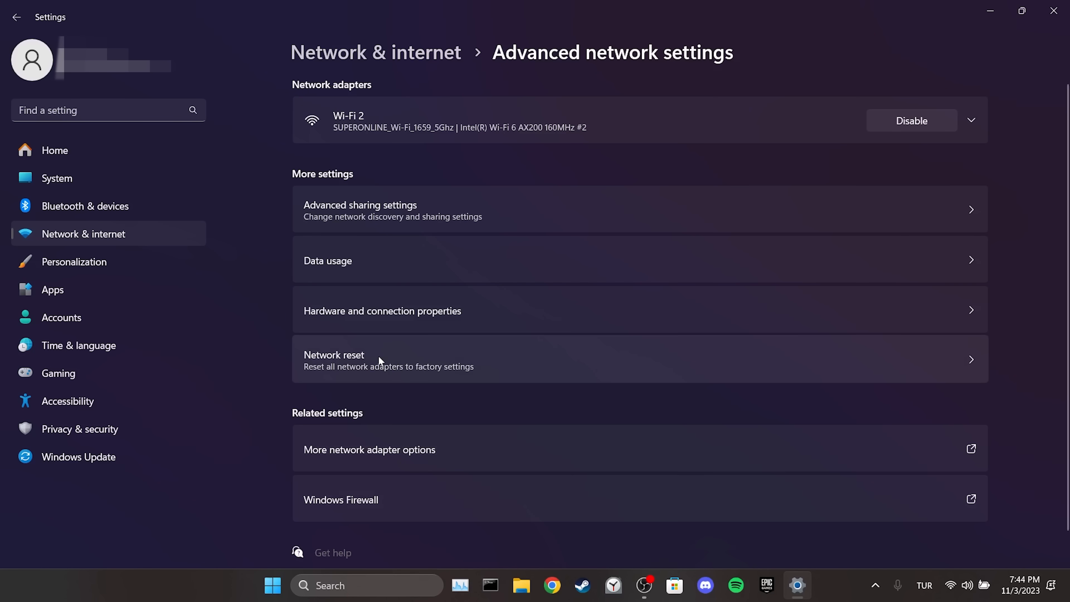
# Run Network reset with Reset now, restarting the PC to restore adapters to factory settings
pyautogui.click(334, 359)
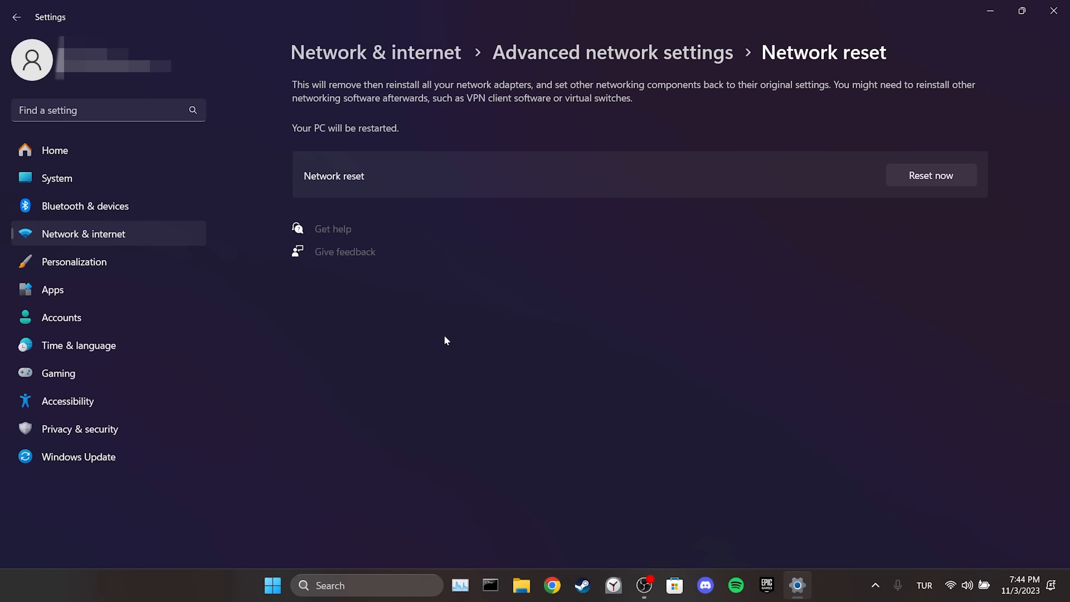
pyautogui.click(930, 175)
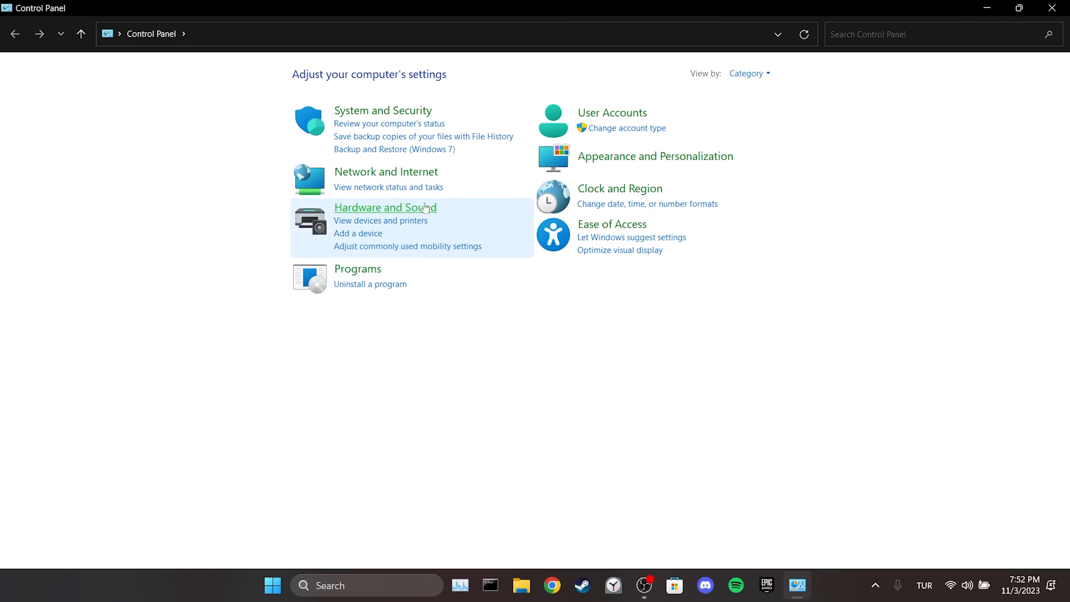
# Show the Wi-Fi 2 Status window from Network and Sharing Center
pyautogui.click(386, 171)
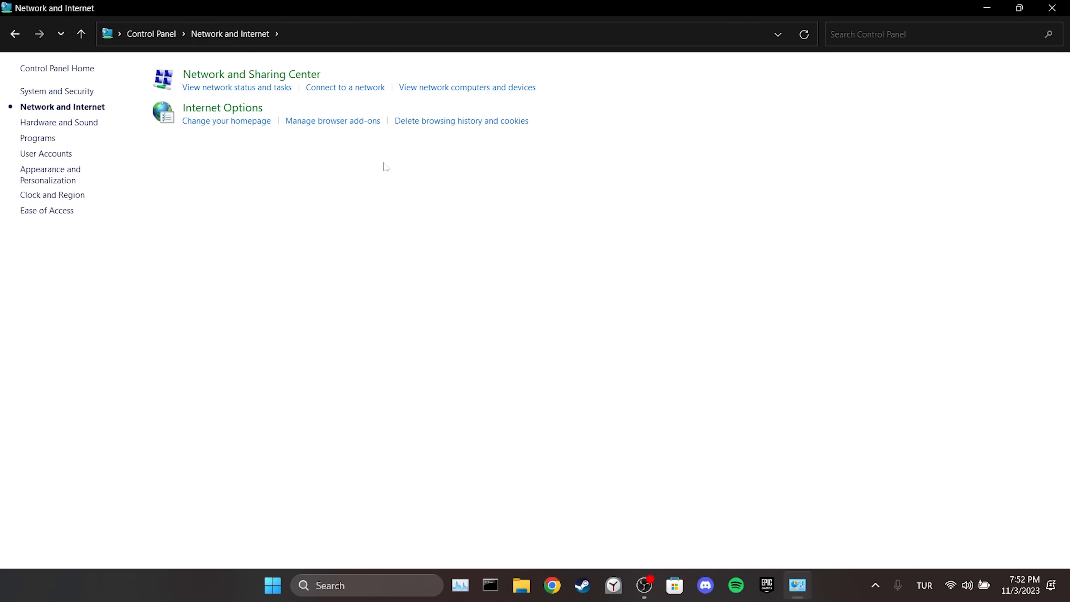
pyautogui.click(250, 73)
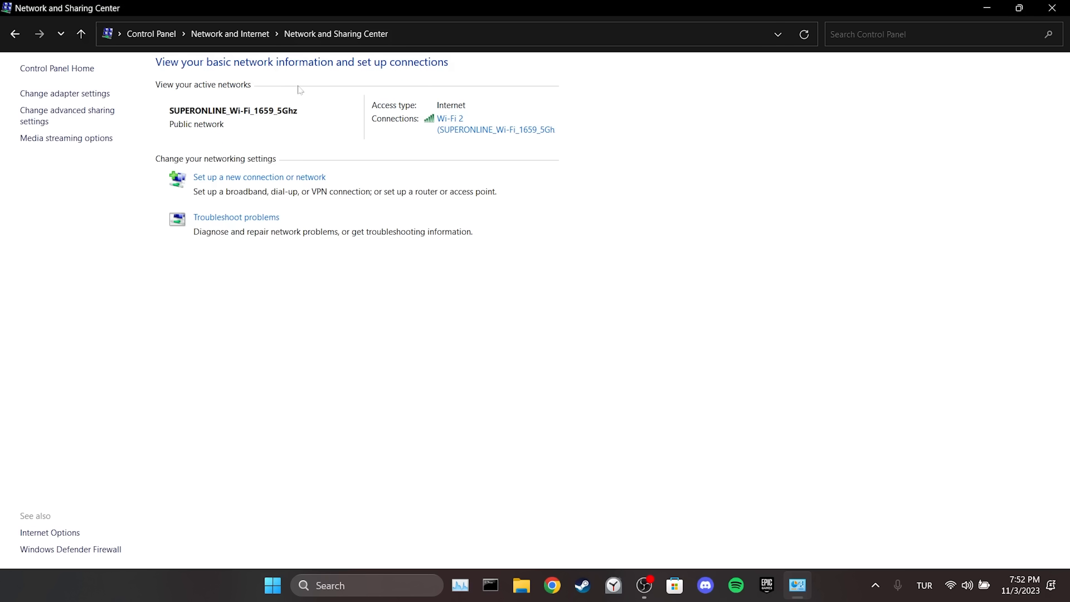
pyautogui.click(449, 119)
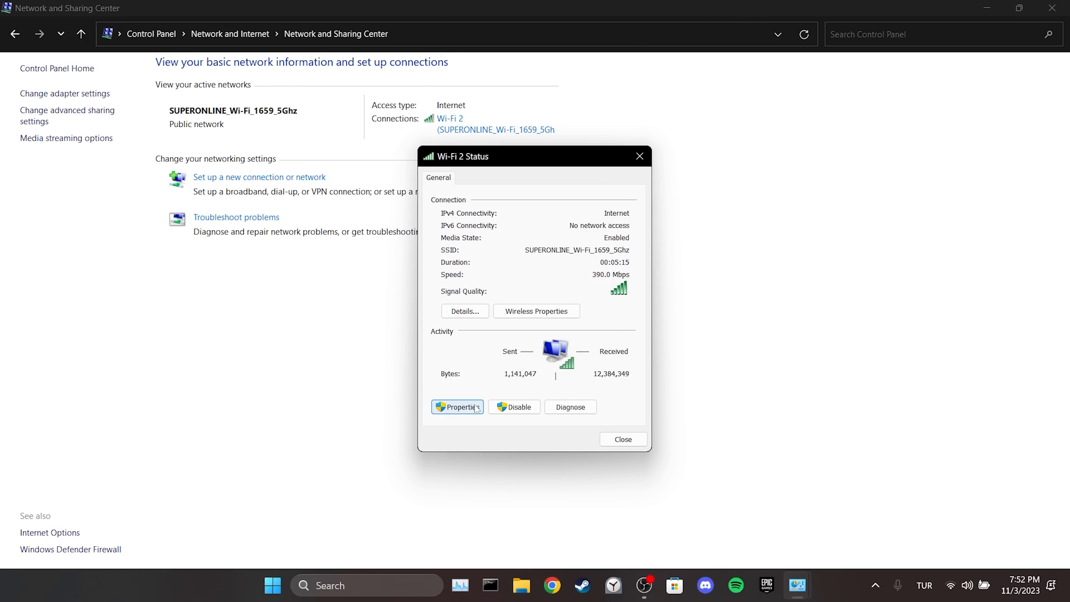
# Set Wi-Fi 2's IPv4 DNS servers to 8.8.8.8 and 8.8.4.4 and confirm
pyautogui.click(457, 407)
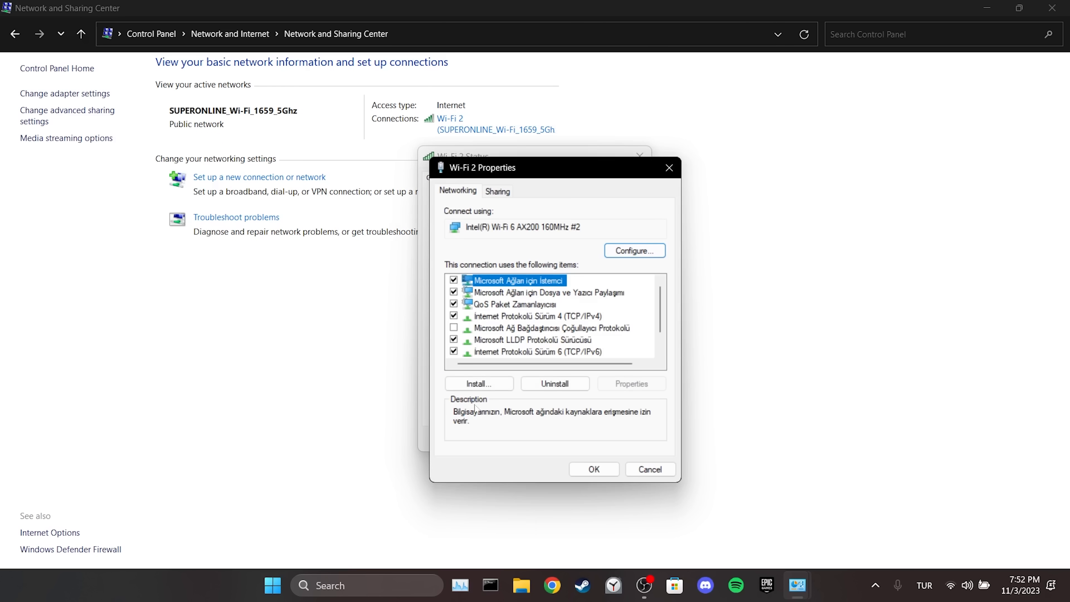
pyautogui.click(536, 316)
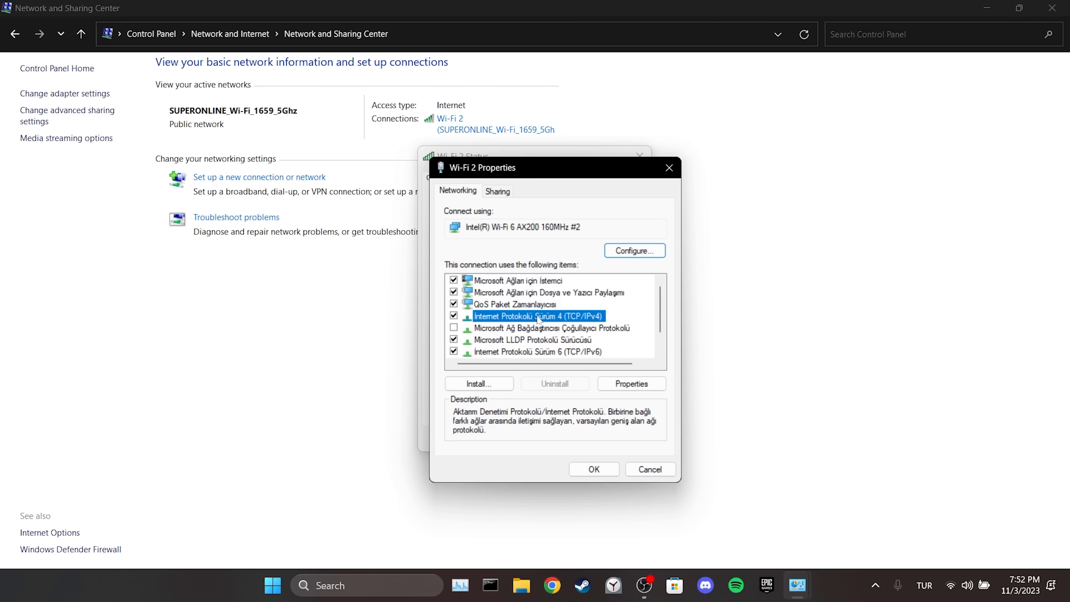
pyautogui.click(630, 383)
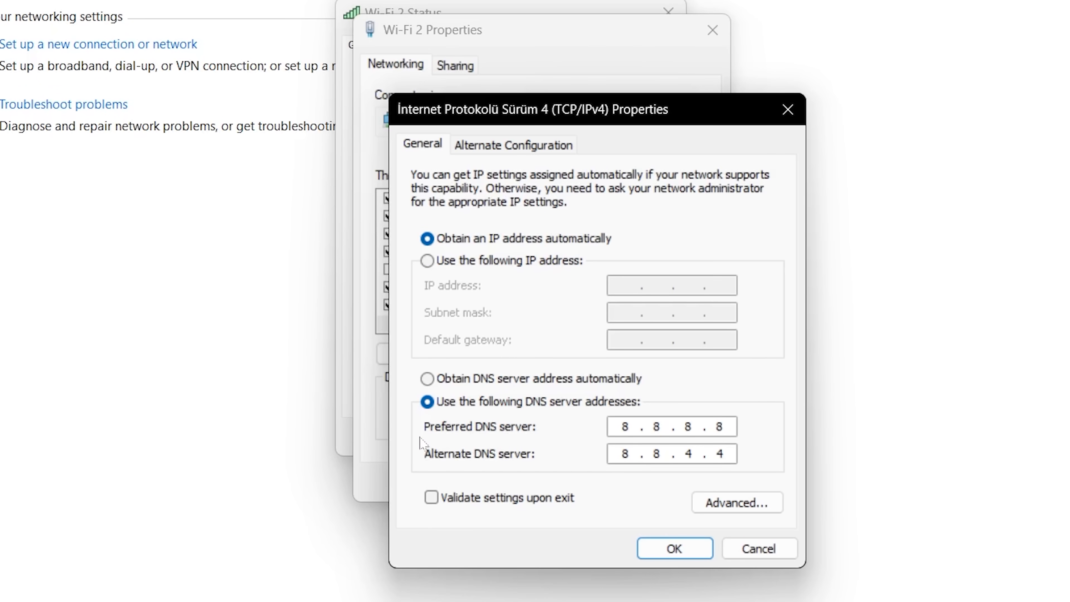
pyautogui.moveTo(570, 428)
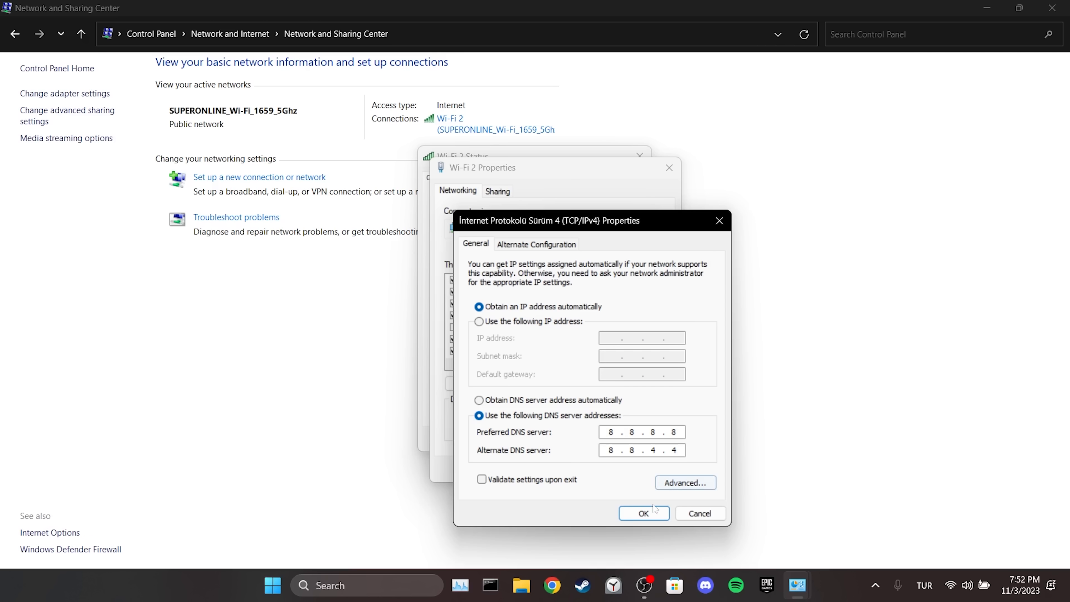
pyautogui.click(642, 513)
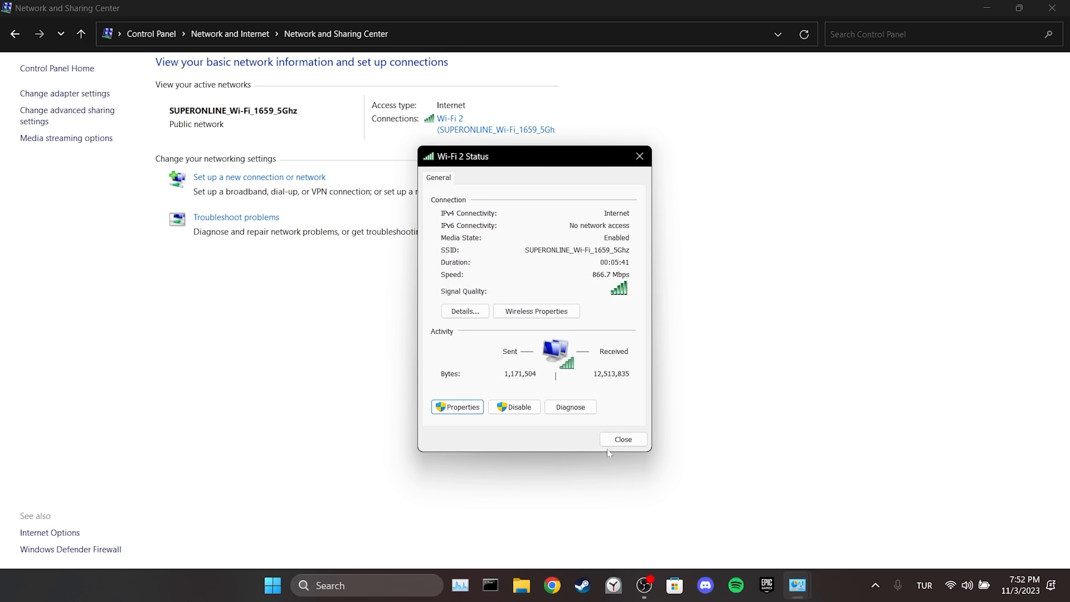
# Close the Wi-Fi 2 status window and reopen Control Panel's home page from taskbar search
pyautogui.click(622, 439)
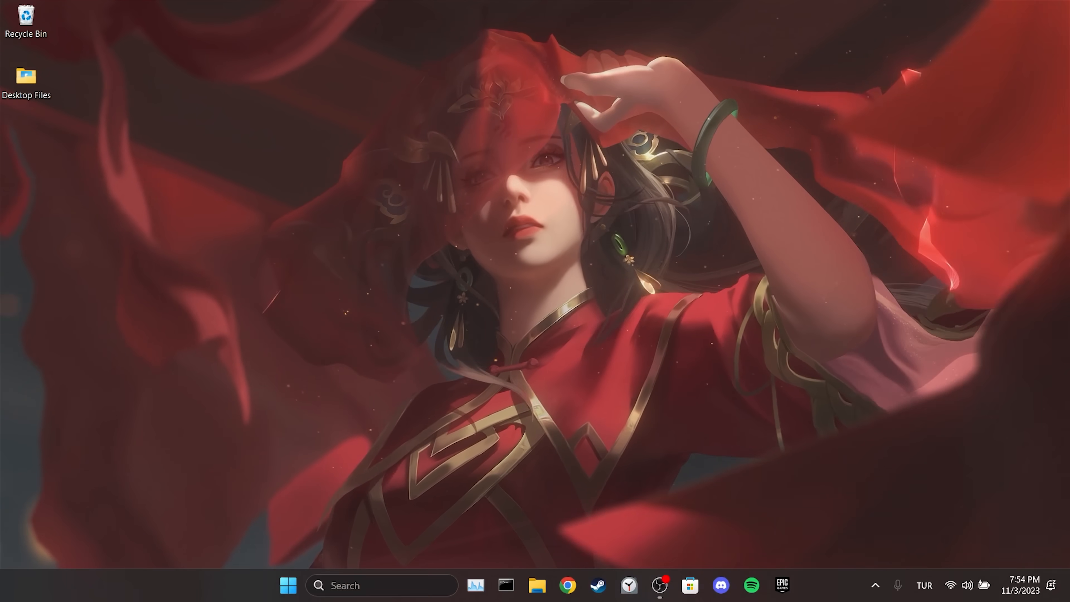
pyautogui.write('control panel')
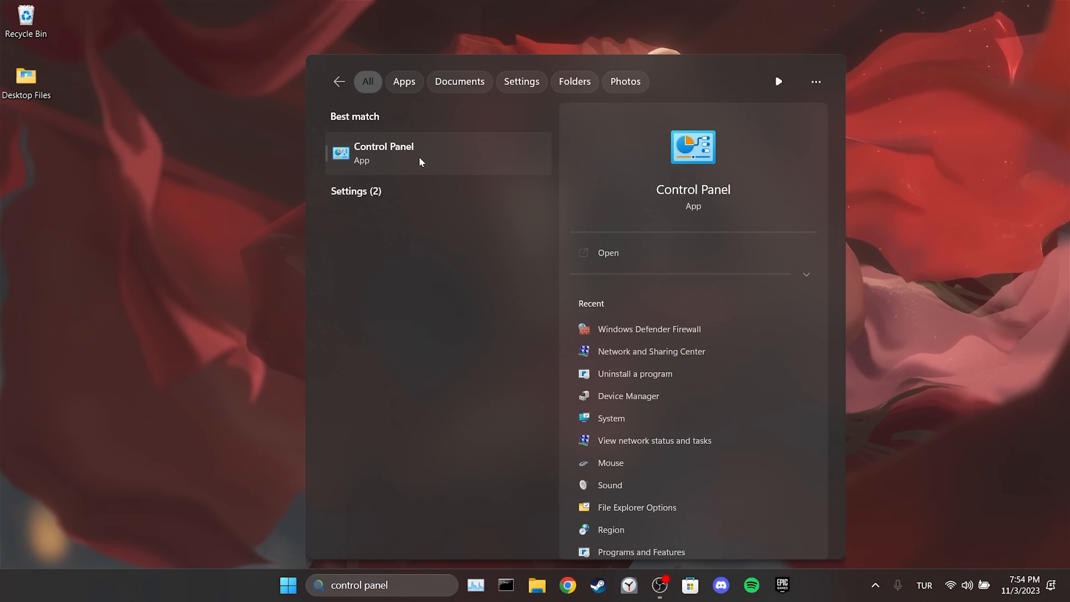
pyautogui.click(383, 153)
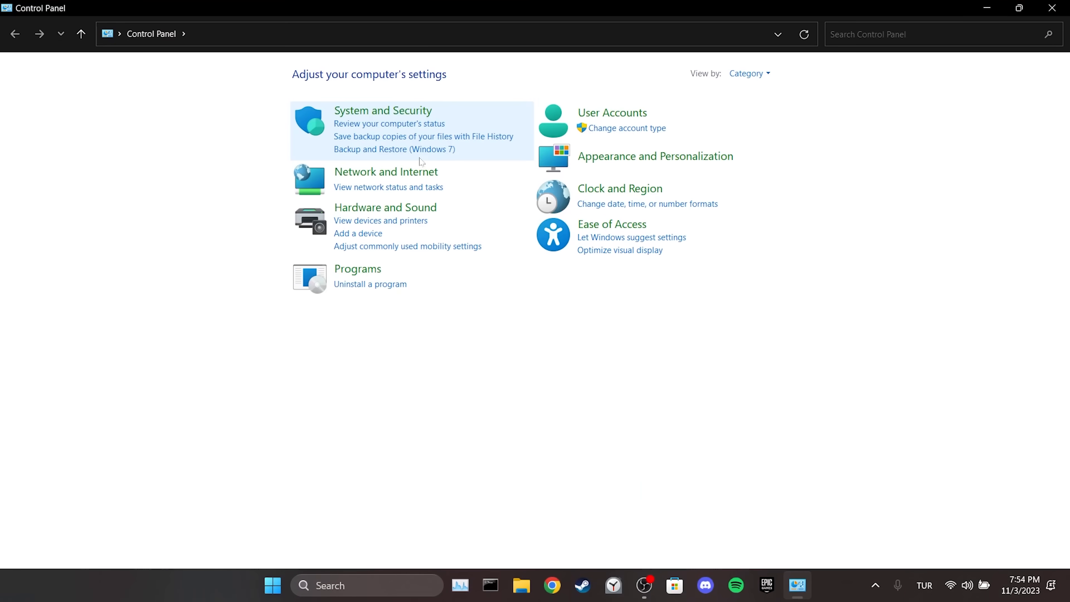
# In Programs and Features, select Epic Games Launcher and bring up its Uninstall option
pyautogui.click(370, 284)
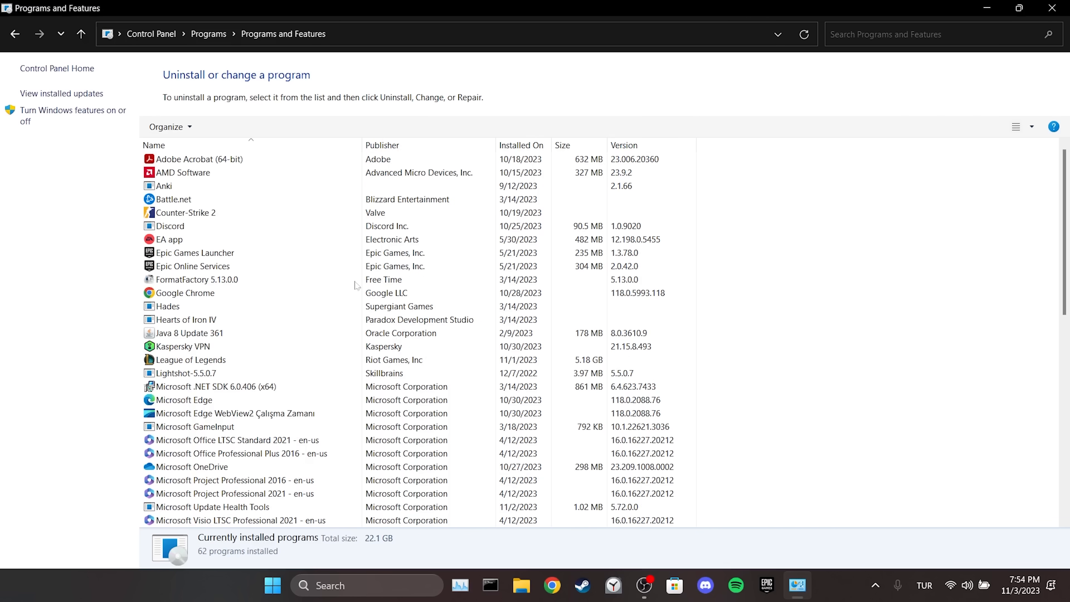
pyautogui.click(195, 253)
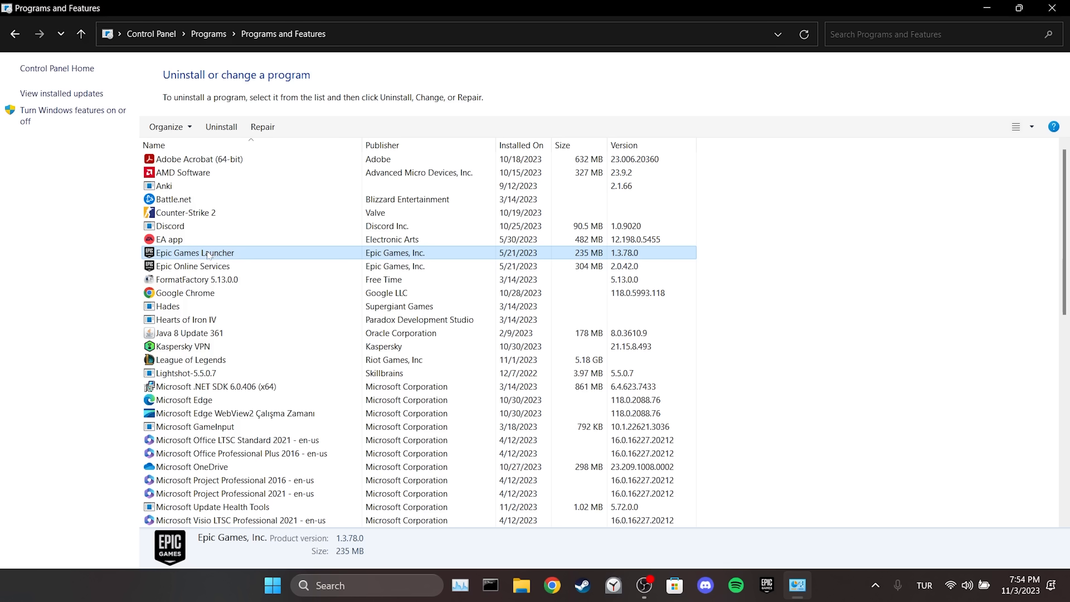
pyautogui.rightClick(195, 252)
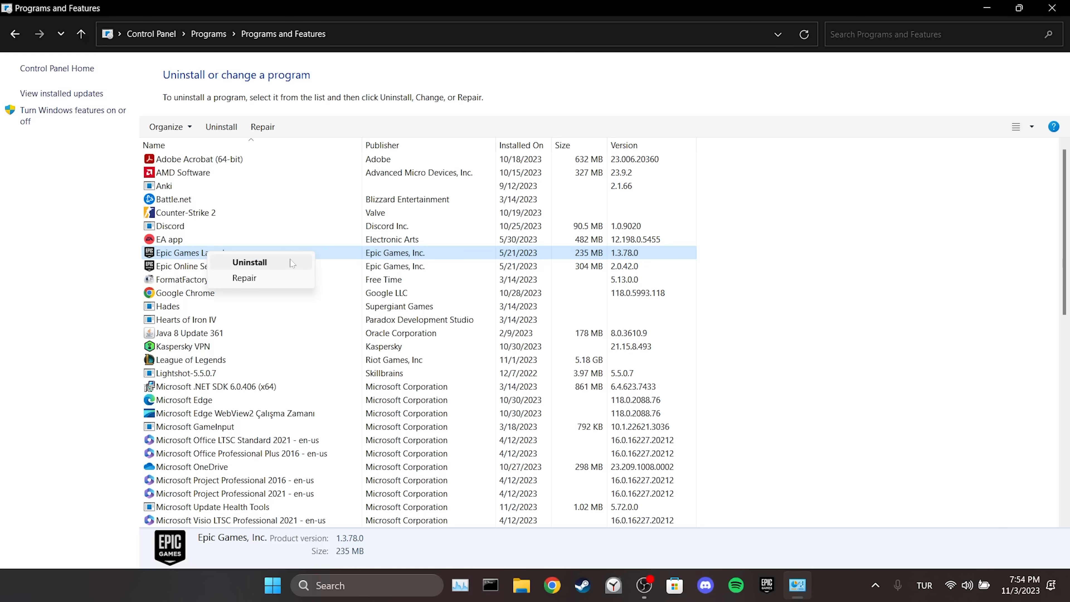